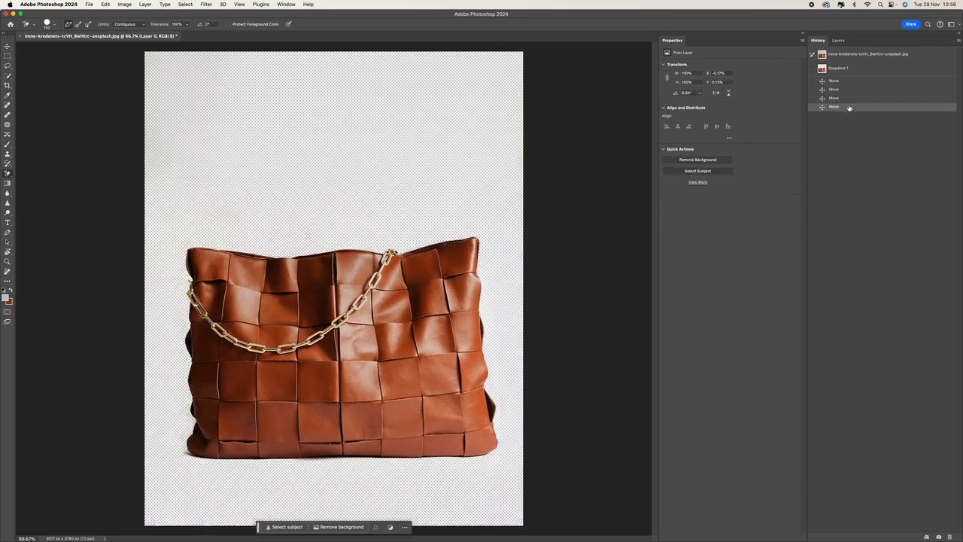
Step: Revert to the original History snapshot, bringing back the grey background, and reselect the Background Eraser
{"action": "left_click", "coordinate": [866, 55]}
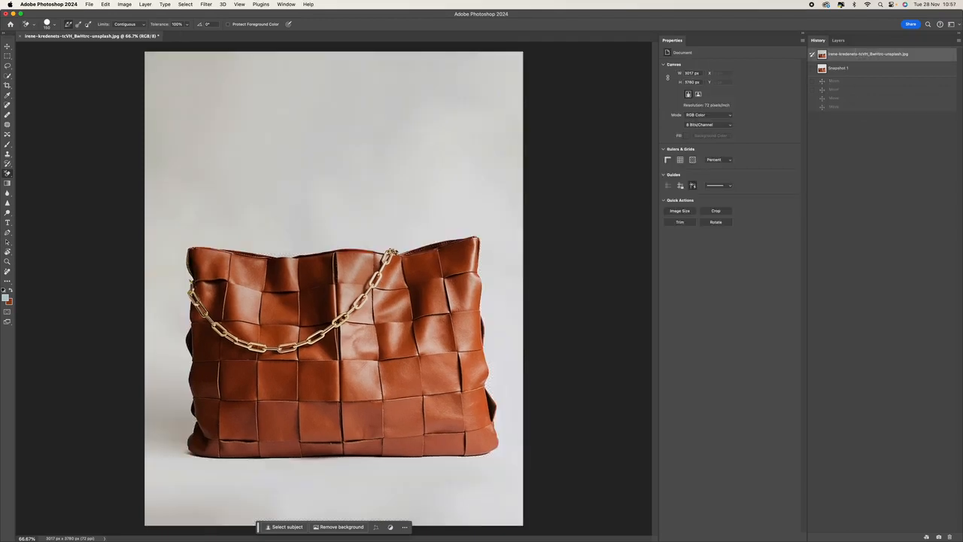
{"action": "left_click", "coordinate": [7, 171]}
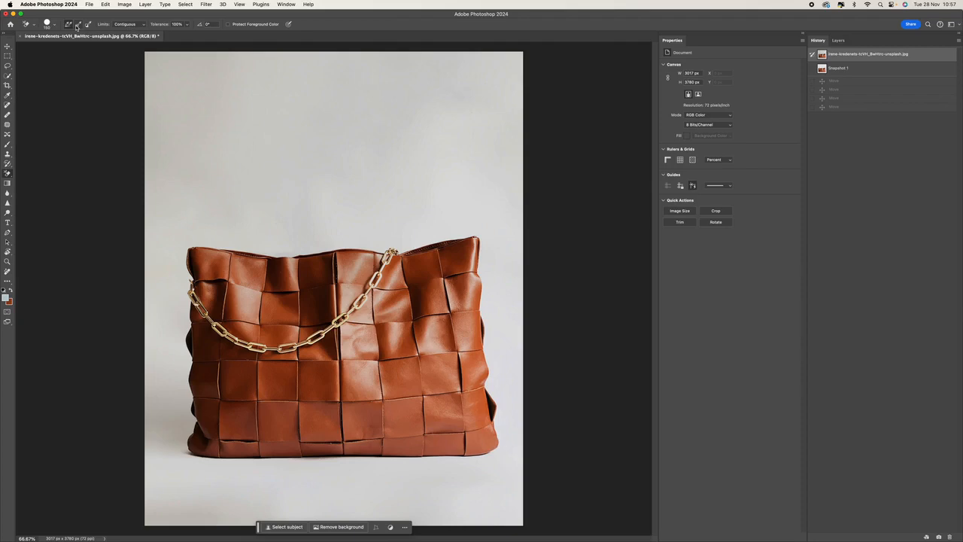
{"action": "mouse_move", "coordinate": [75, 27]}
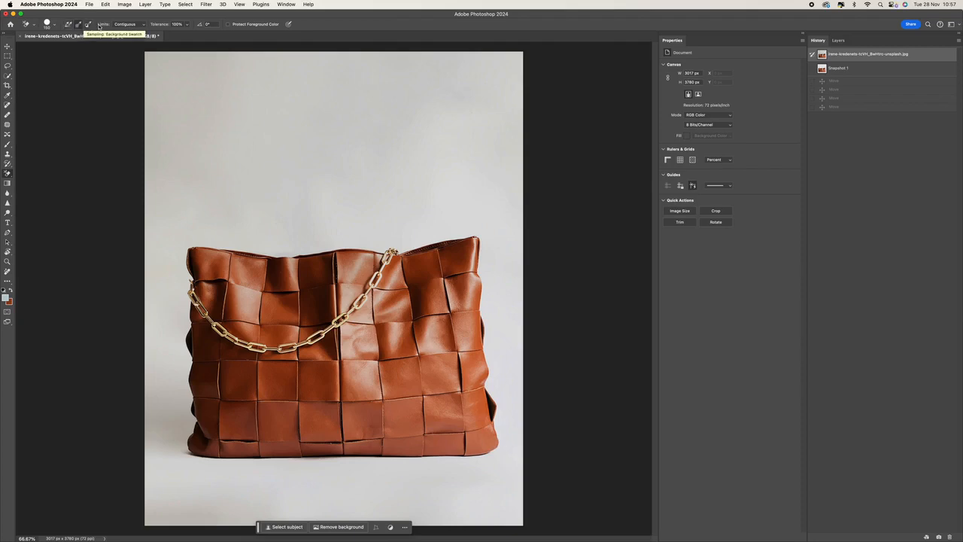
Step: Set the Background Eraser Limits to Find Edges so the bag's edges stay sharp
{"action": "left_click", "coordinate": [103, 24]}
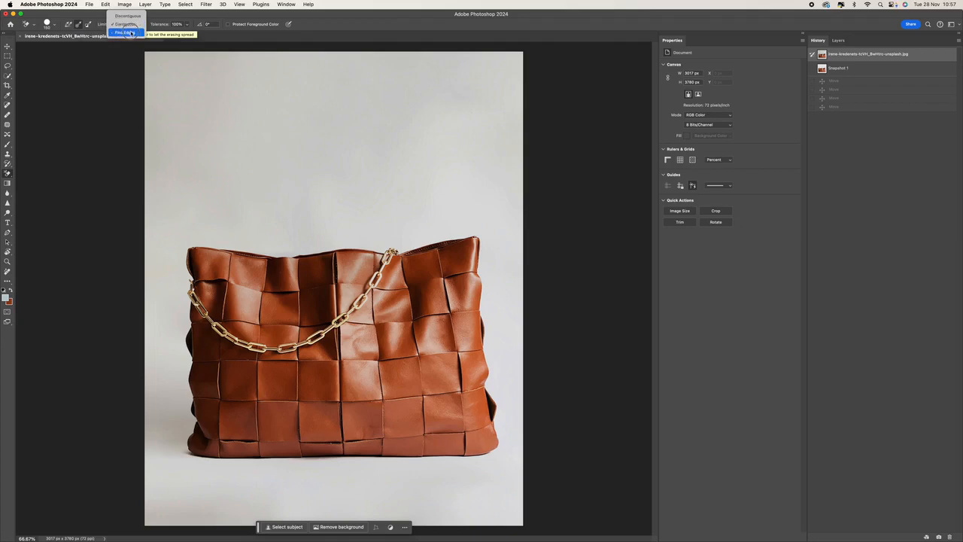
{"action": "left_click", "coordinate": [125, 33]}
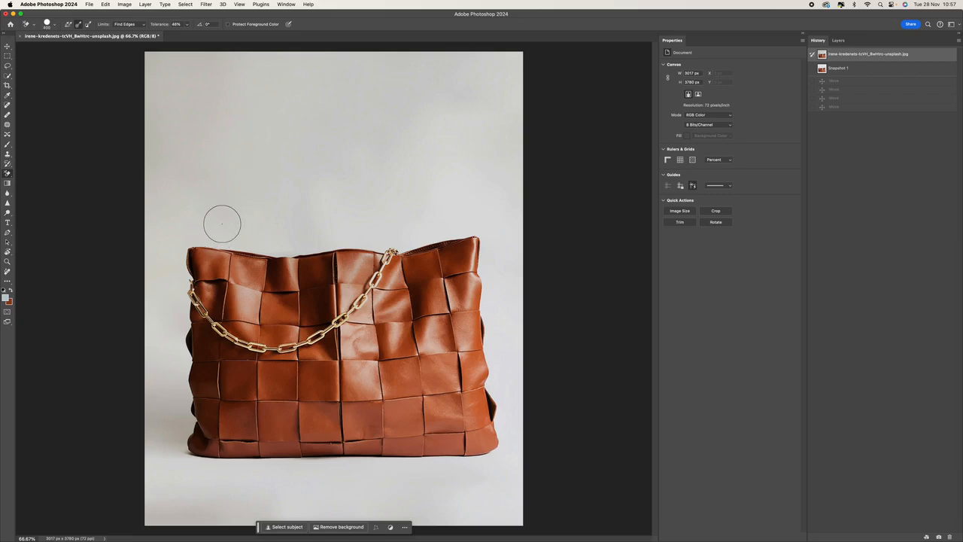
{"action": "mouse_move", "coordinate": [224, 228]}
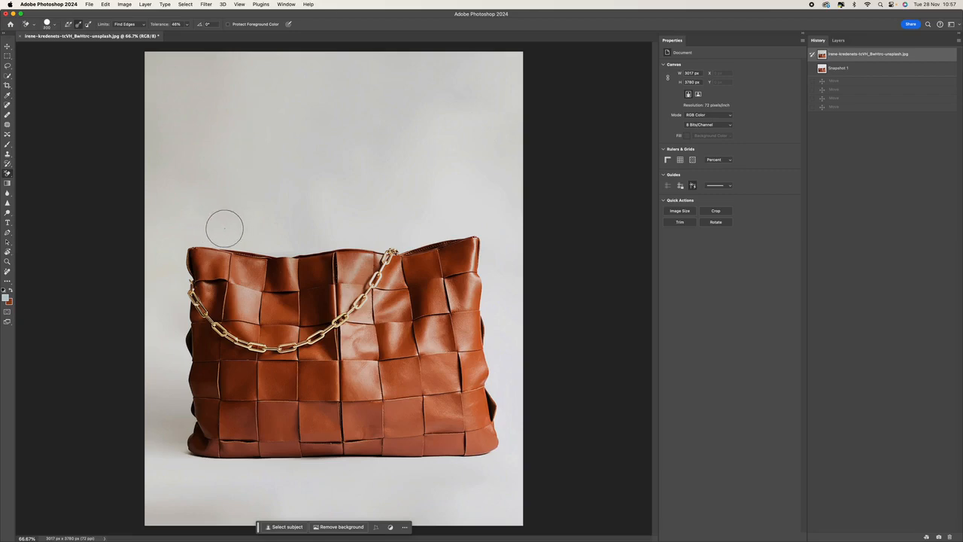
{"action": "mouse_move", "coordinate": [195, 229]}
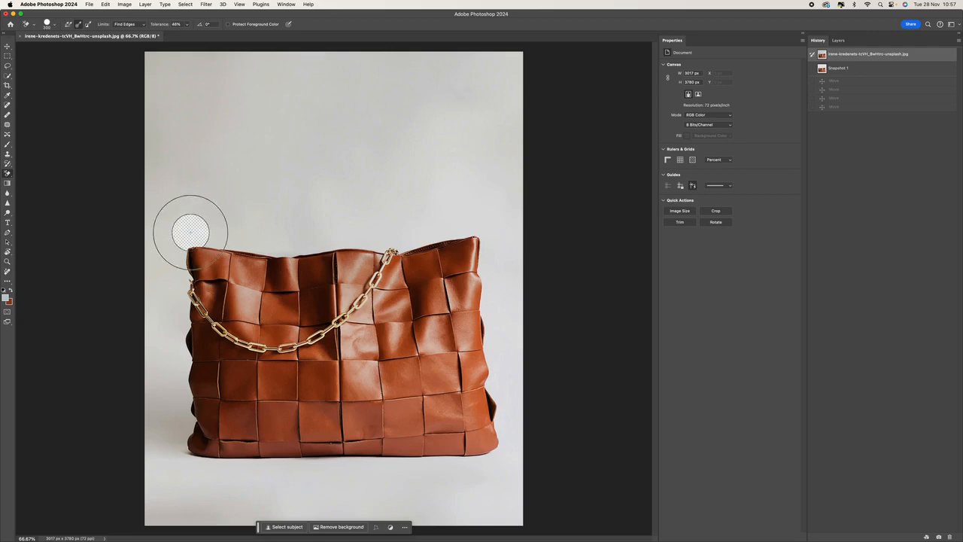
Step: Erase a band of grey background along the bag's top, sides and bottom, keeping the chain intact
{"action": "left_click_drag", "start_coordinate": [189, 234], "coordinate": [359, 239]}
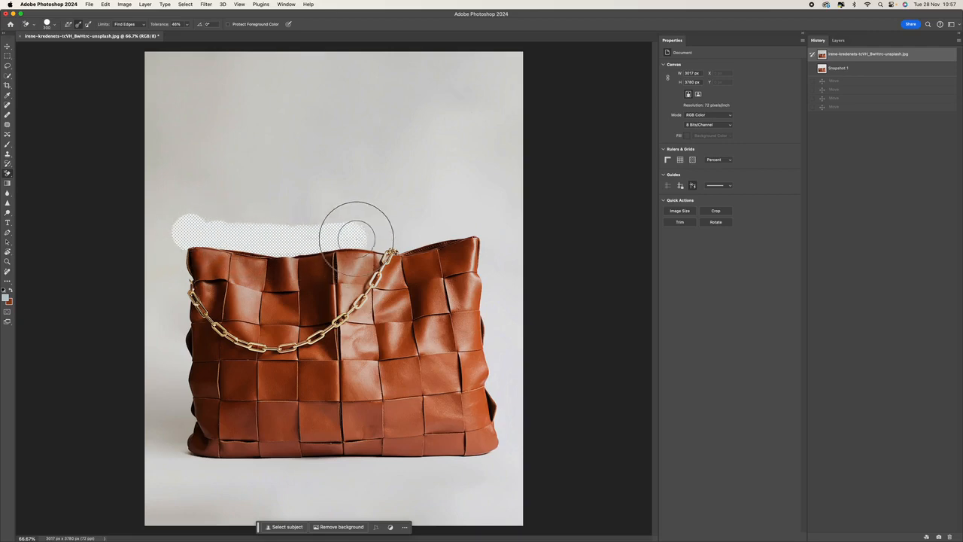
{"action": "left_click_drag", "start_coordinate": [358, 239], "coordinate": [494, 331]}
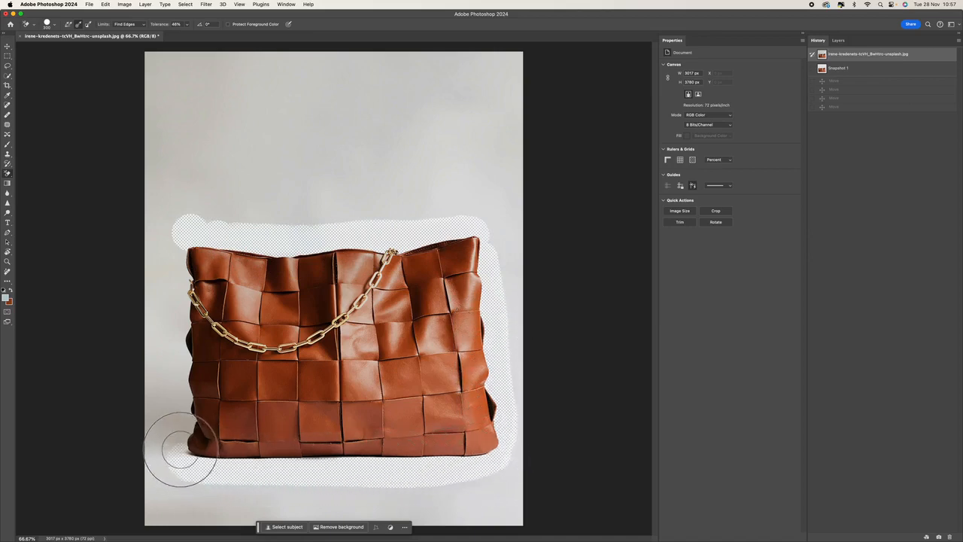
{"action": "left_click_drag", "start_coordinate": [181, 451], "coordinate": [181, 312]}
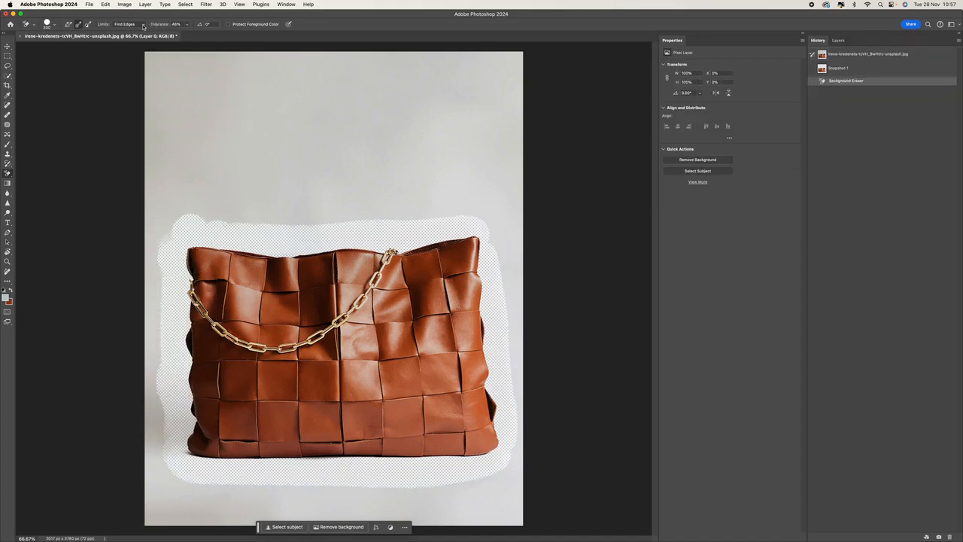
Step: Switch Limits to Discontiguous and erase the remaining grey background around the bag
{"action": "left_click", "coordinate": [126, 24]}
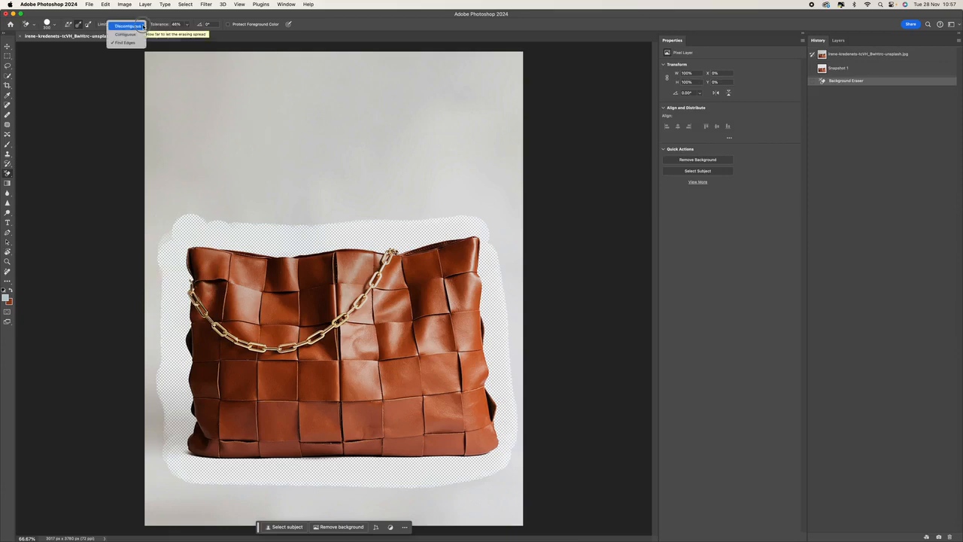
{"action": "left_click", "coordinate": [127, 26]}
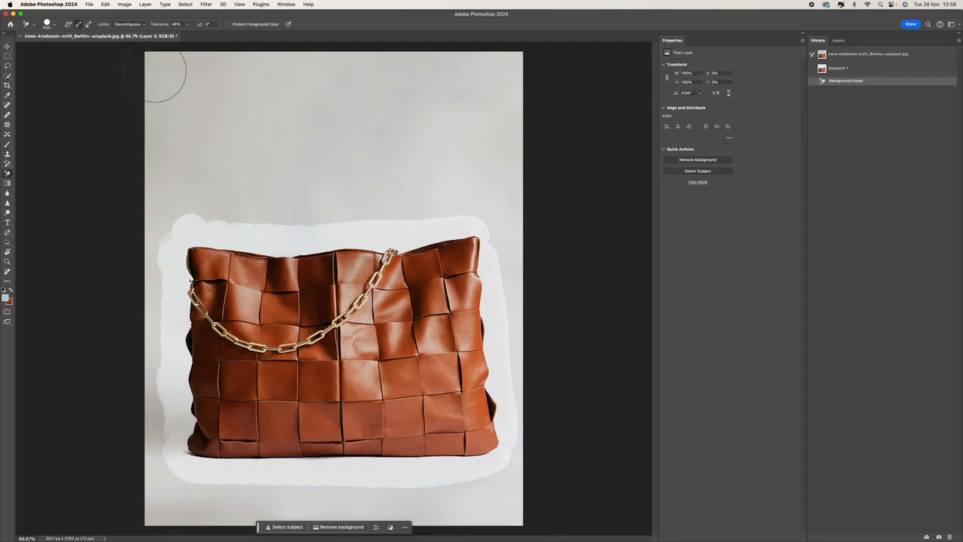
{"action": "left_click_drag", "start_coordinate": [162, 72], "coordinate": [279, 72]}
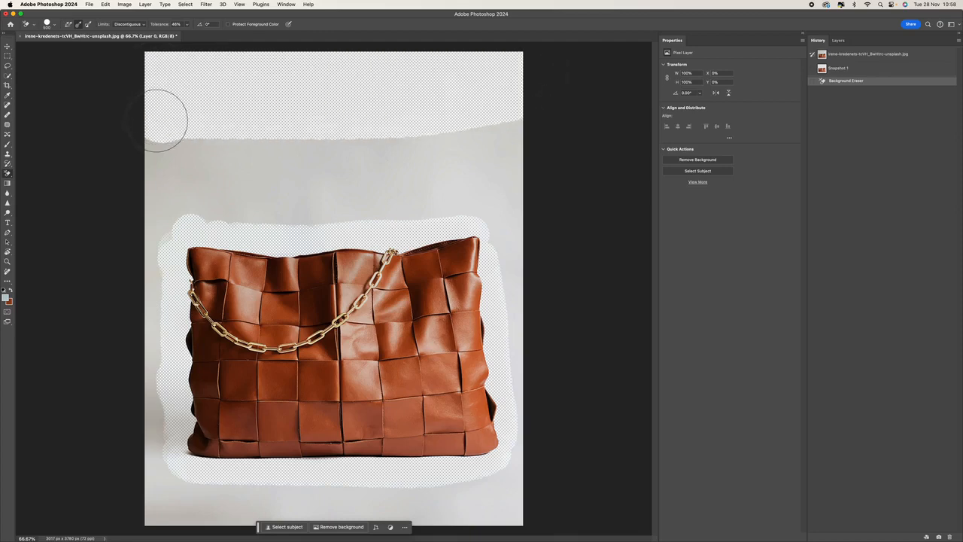
{"action": "left_click_drag", "start_coordinate": [158, 121], "coordinate": [143, 193]}
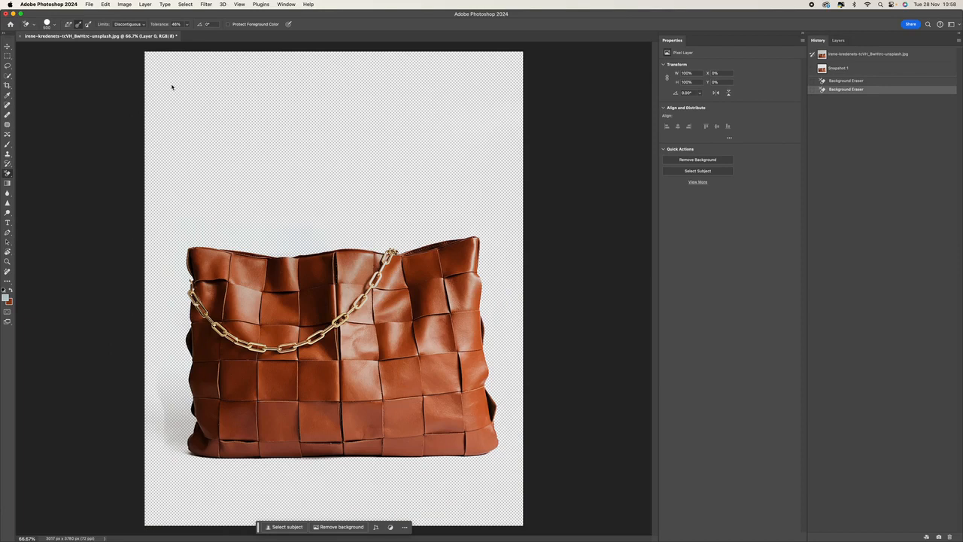
Step: With the Move Tool, scale the cut-out bag up to fill more of the canvas
{"action": "left_click", "coordinate": [8, 47]}
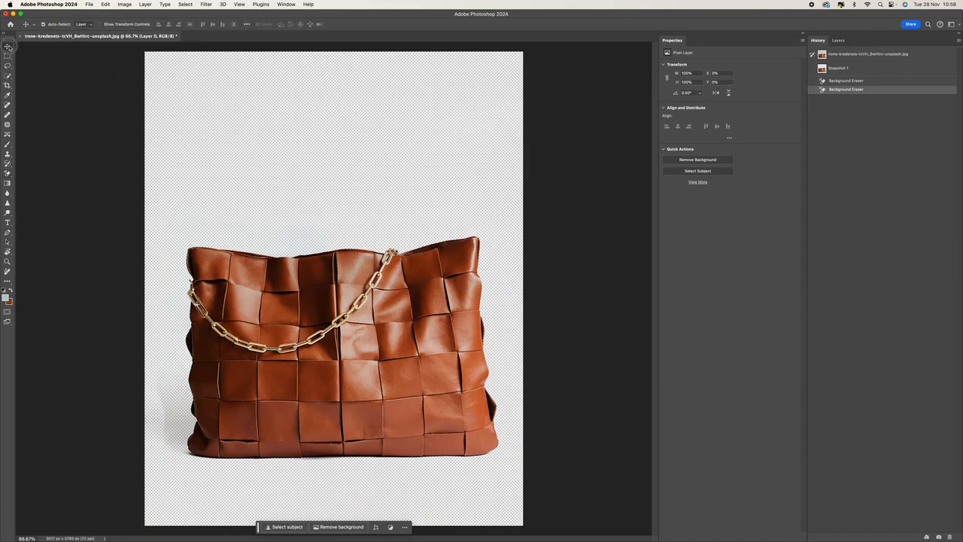
{"action": "mouse_move", "coordinate": [323, 340]}
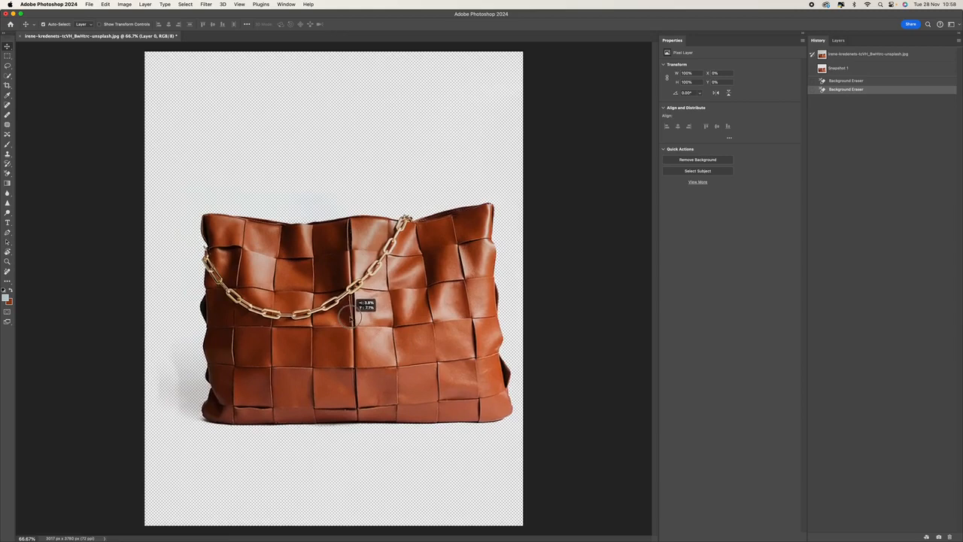
{"action": "left_click_drag", "start_coordinate": [338, 316], "coordinate": [346, 324]}
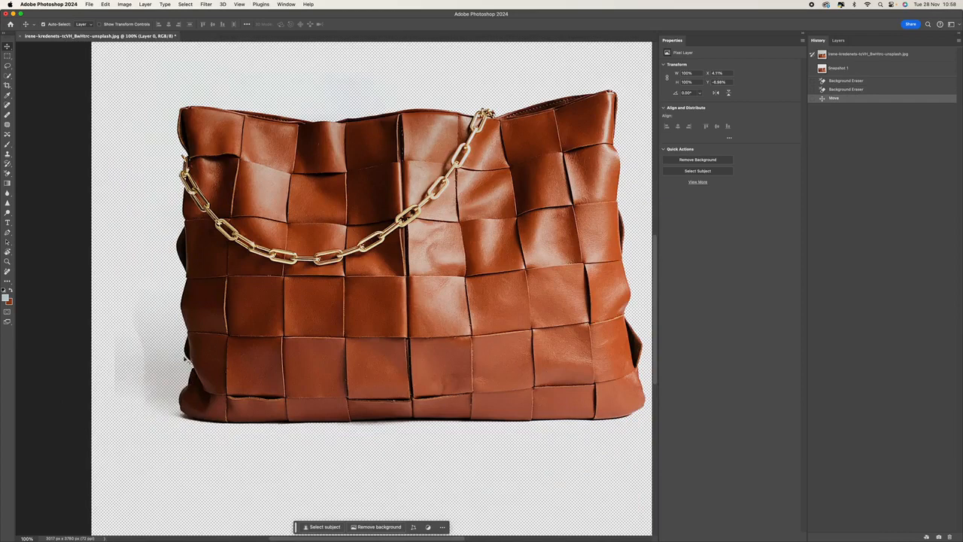
Step: Set the Background Eraser to Continuous sampling with Contiguous limits
{"action": "left_click", "coordinate": [7, 175]}
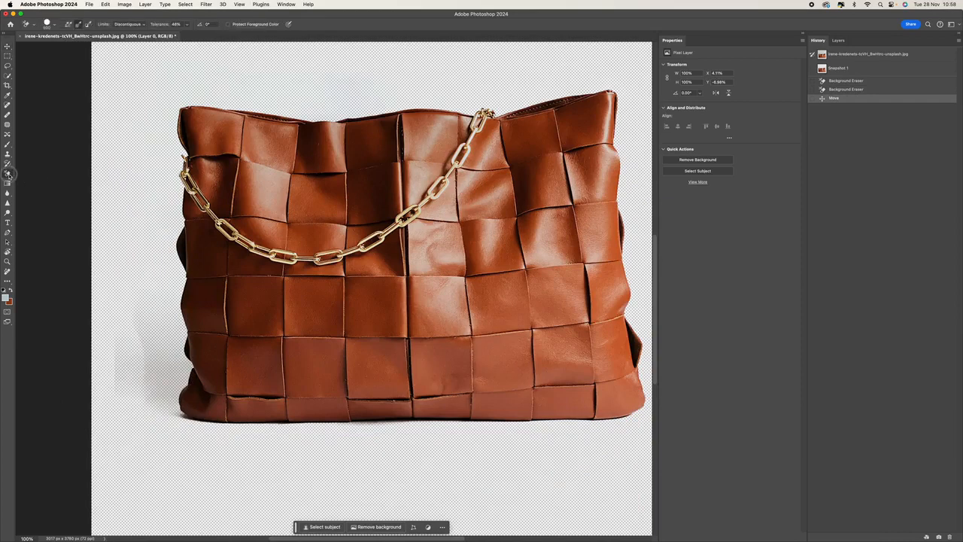
{"action": "left_click", "coordinate": [8, 163]}
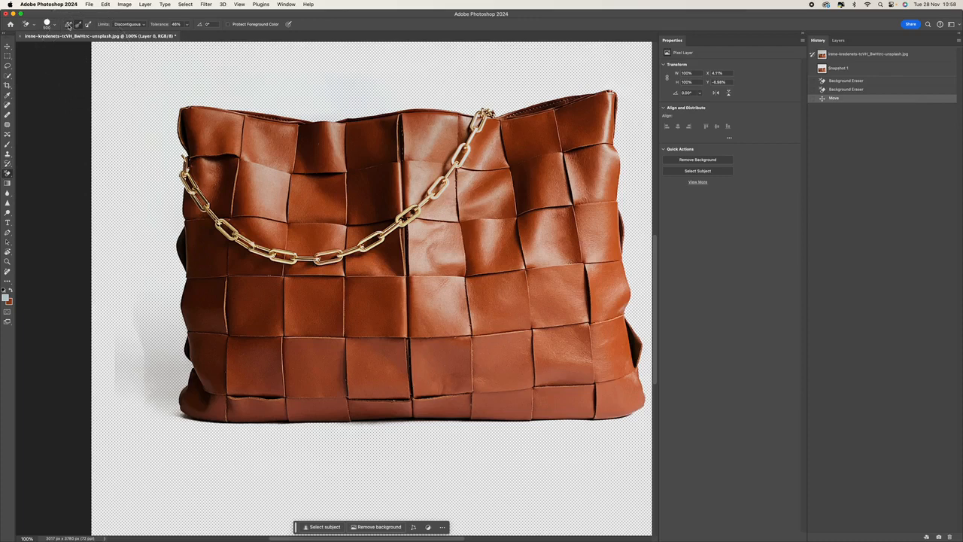
{"action": "mouse_move", "coordinate": [69, 24]}
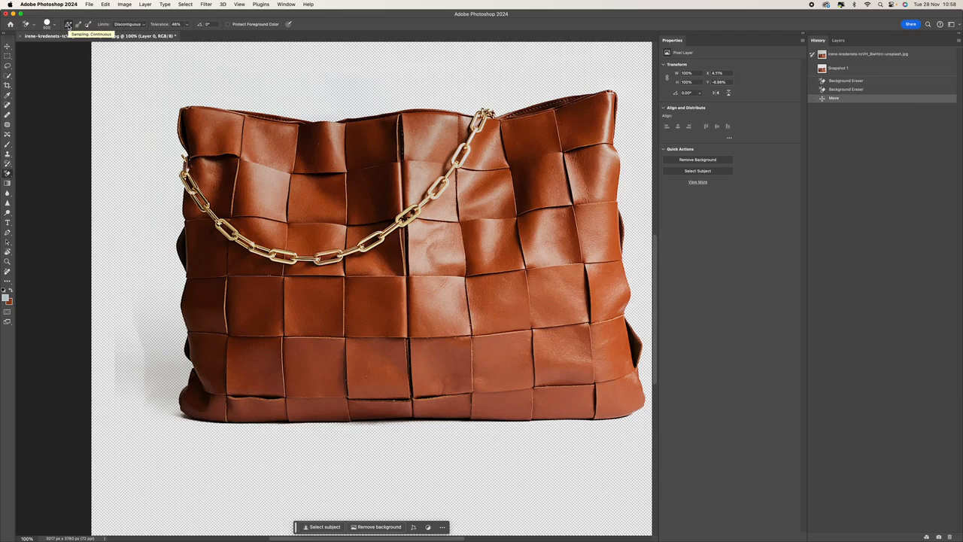
{"action": "left_click", "coordinate": [128, 24]}
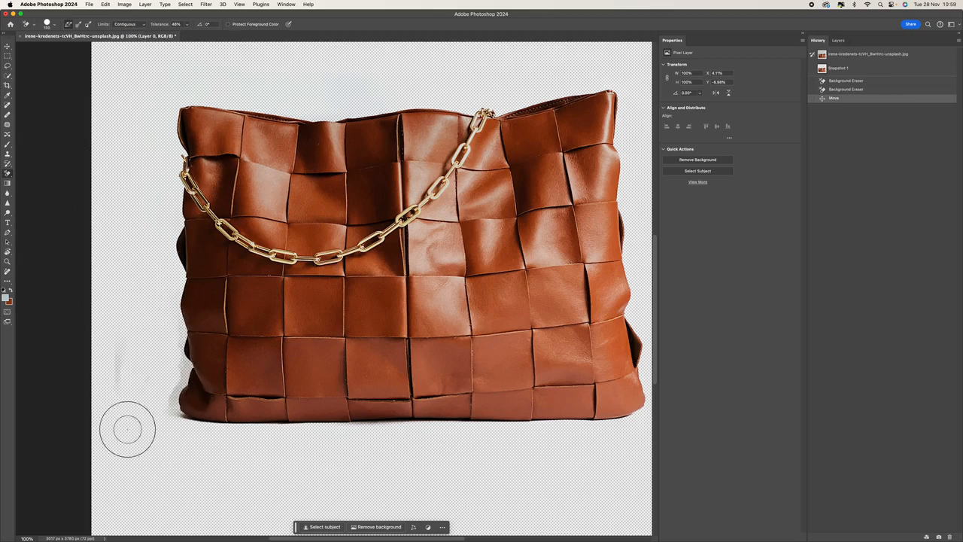
{"action": "mouse_move", "coordinate": [164, 393]}
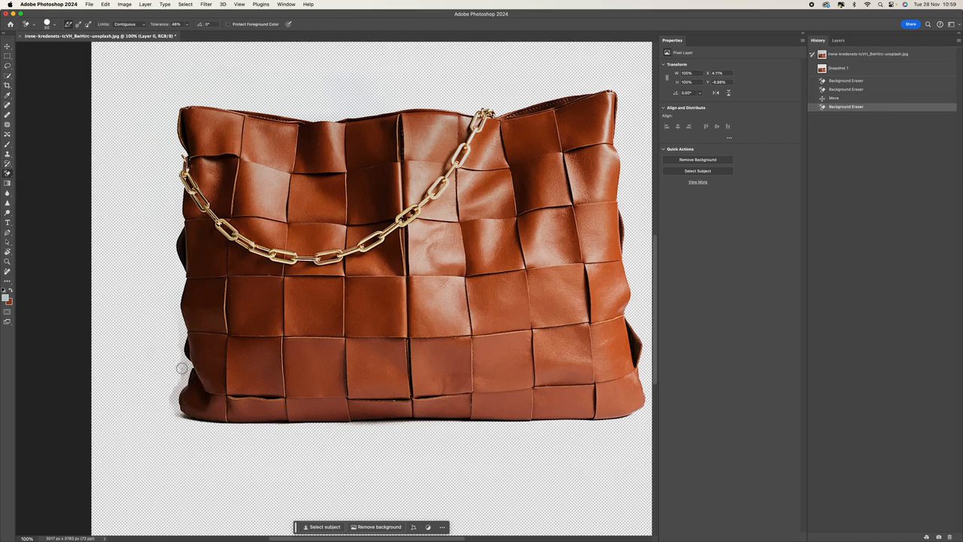
{"action": "mouse_move", "coordinate": [178, 344]}
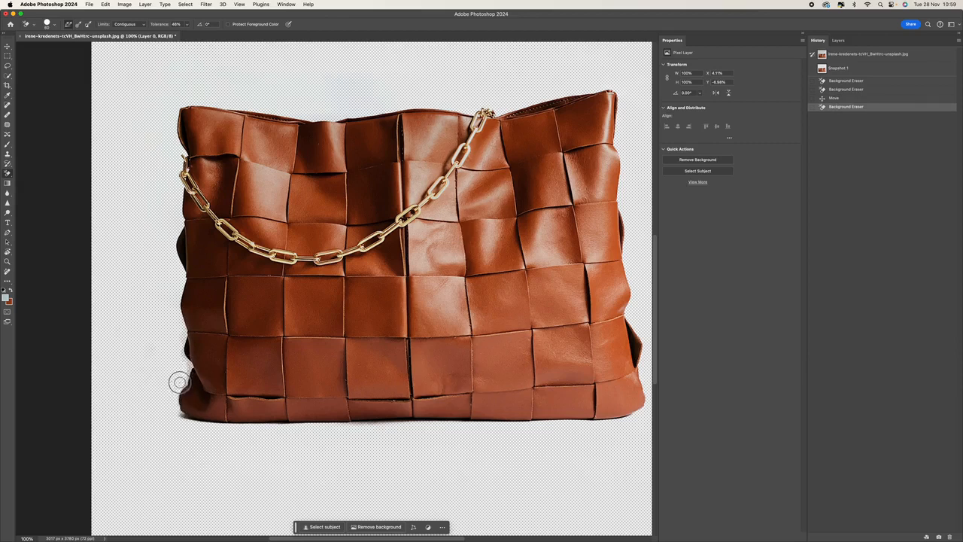
Step: Erase the leftover grey shadow along the bag's lower left and bottom edge
{"action": "left_click", "coordinate": [181, 382]}
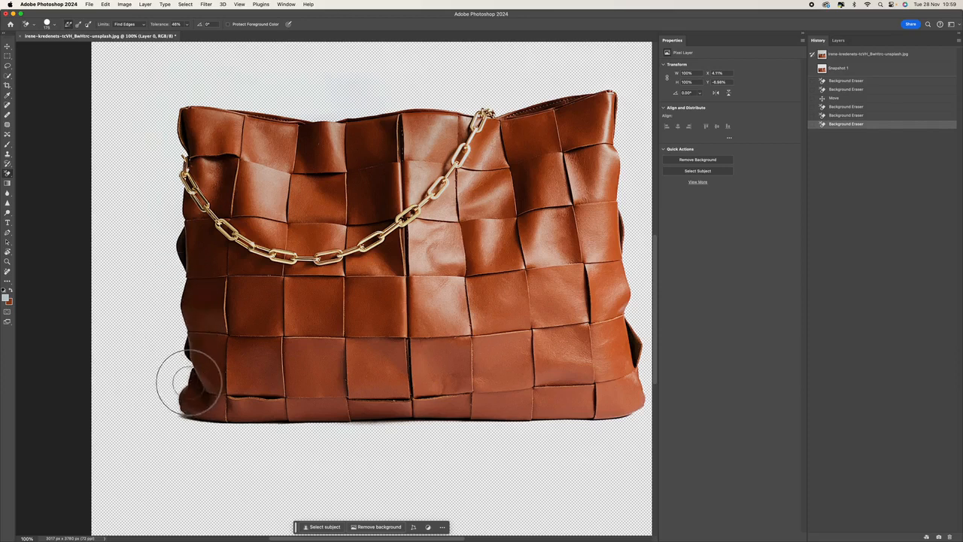
{"action": "left_click", "coordinate": [189, 389]}
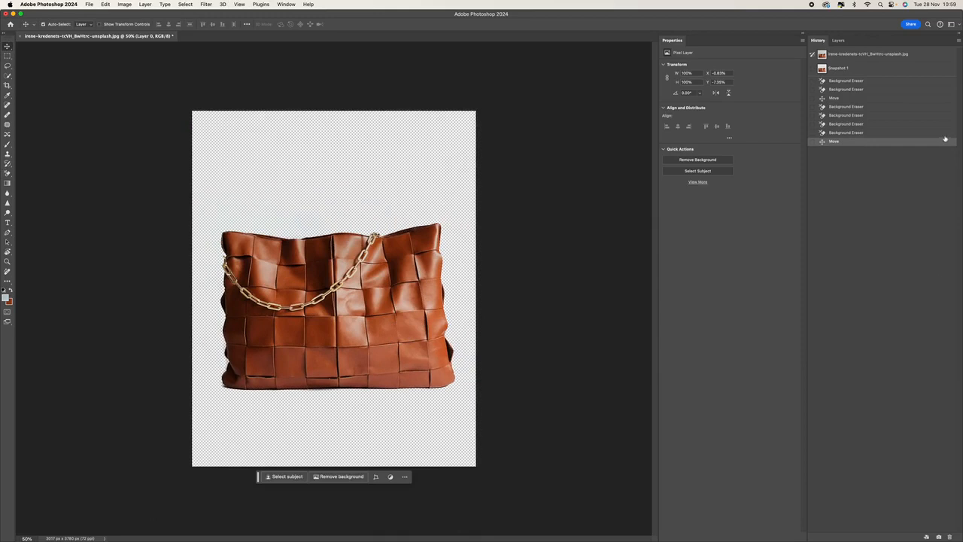
Step: Add a Solid Color fill layer in a deep blue beneath the bag layer
{"action": "left_click", "coordinate": [839, 39]}
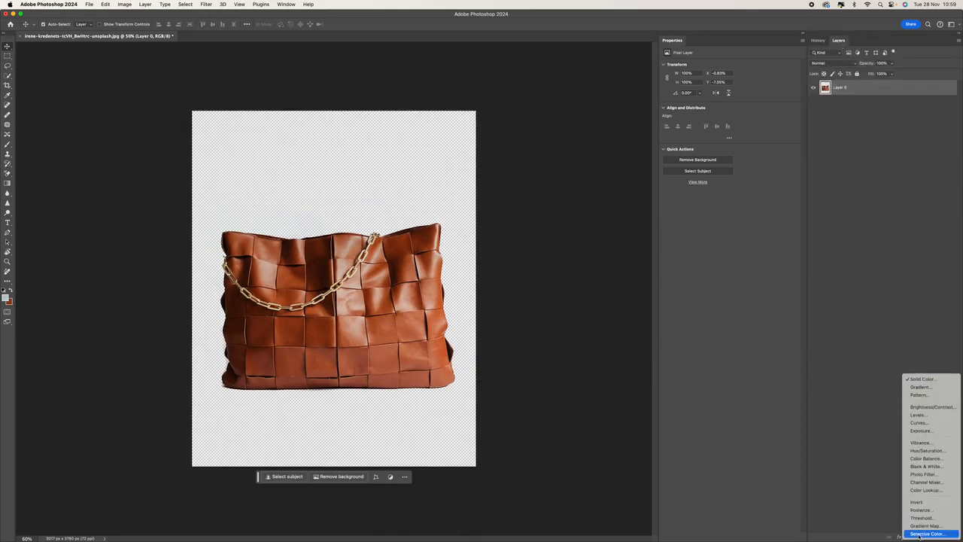
{"action": "left_click", "coordinate": [923, 379]}
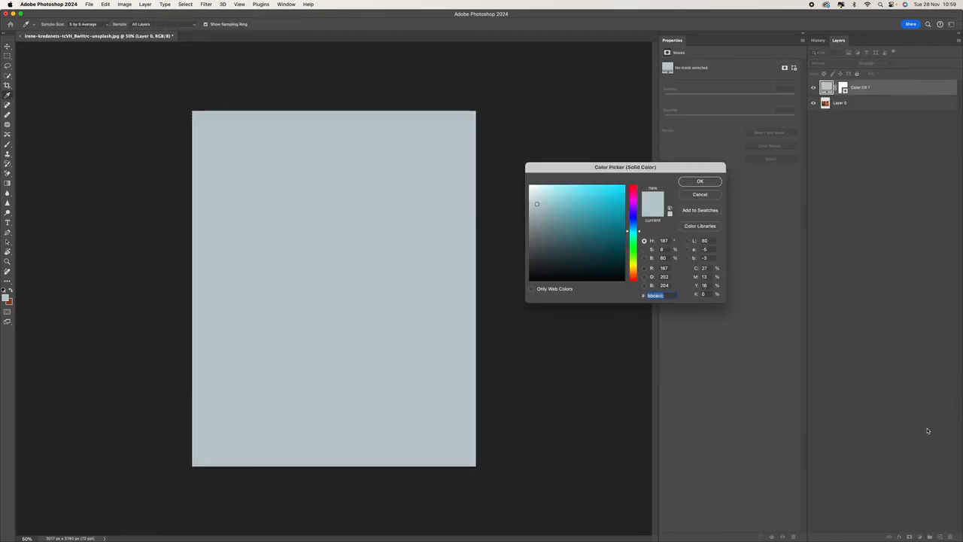
{"action": "left_click", "coordinate": [587, 196]}
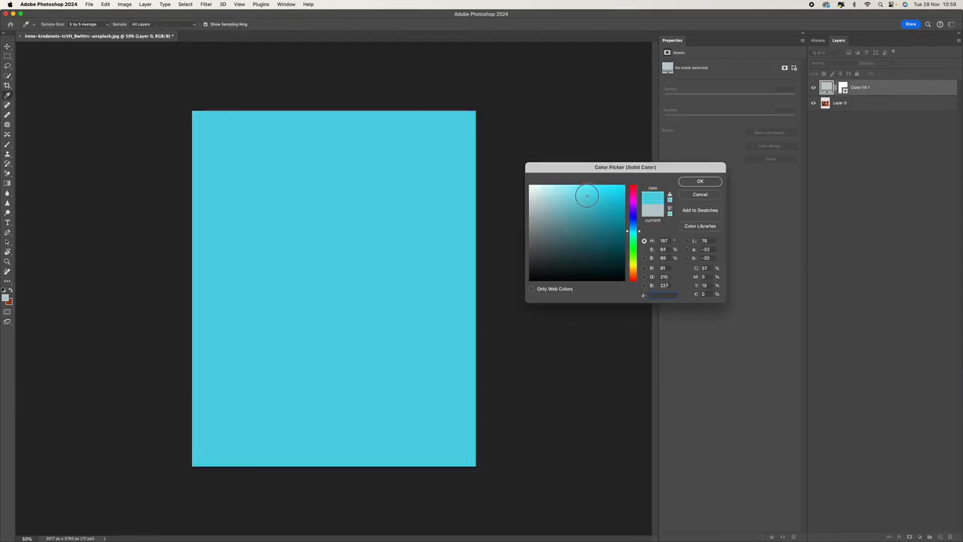
{"action": "left_click", "coordinate": [596, 203]}
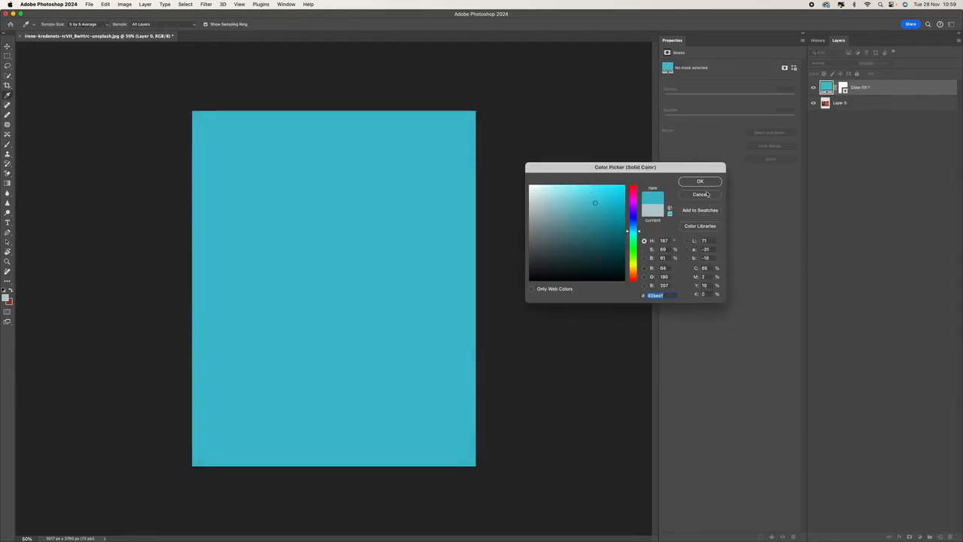
{"action": "left_click", "coordinate": [700, 181]}
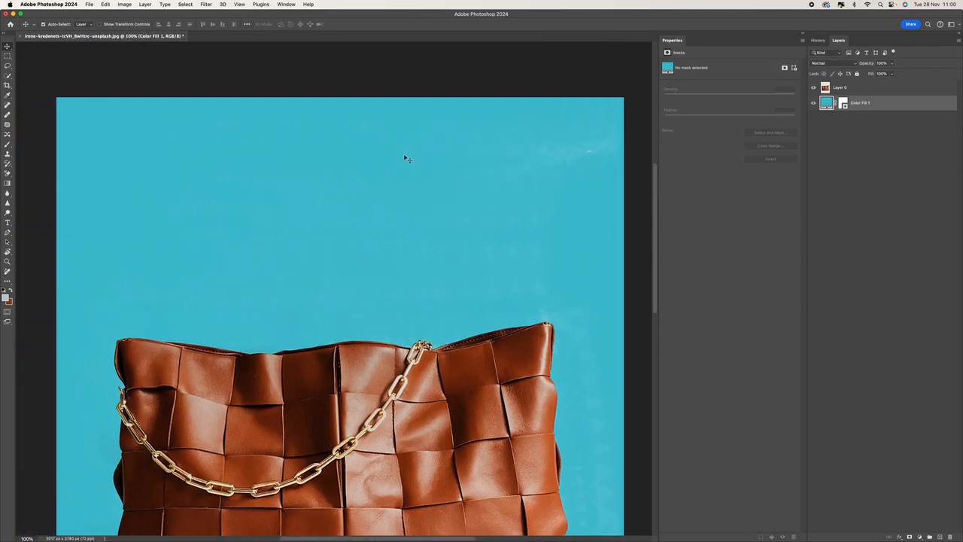
{"action": "mouse_move", "coordinate": [593, 161]}
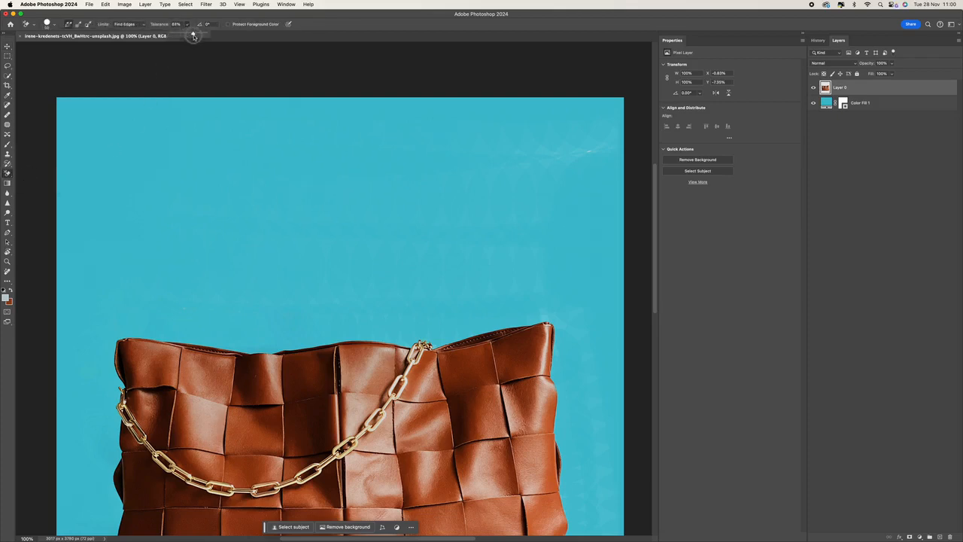
Step: Set the Background Eraser Limits to Discontiguous for cleaning the pale fringe around the bag
{"action": "left_click", "coordinate": [124, 24]}
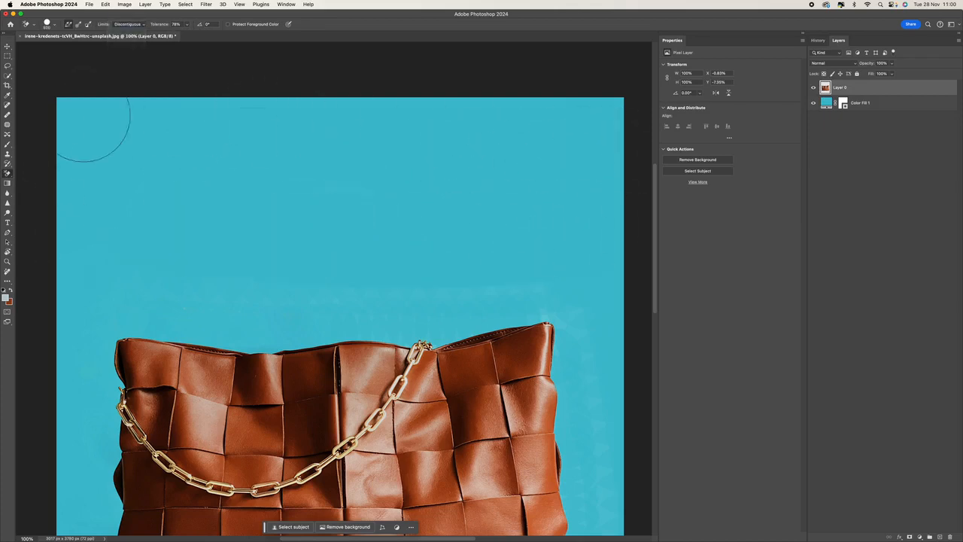
{"action": "mouse_move", "coordinate": [594, 256]}
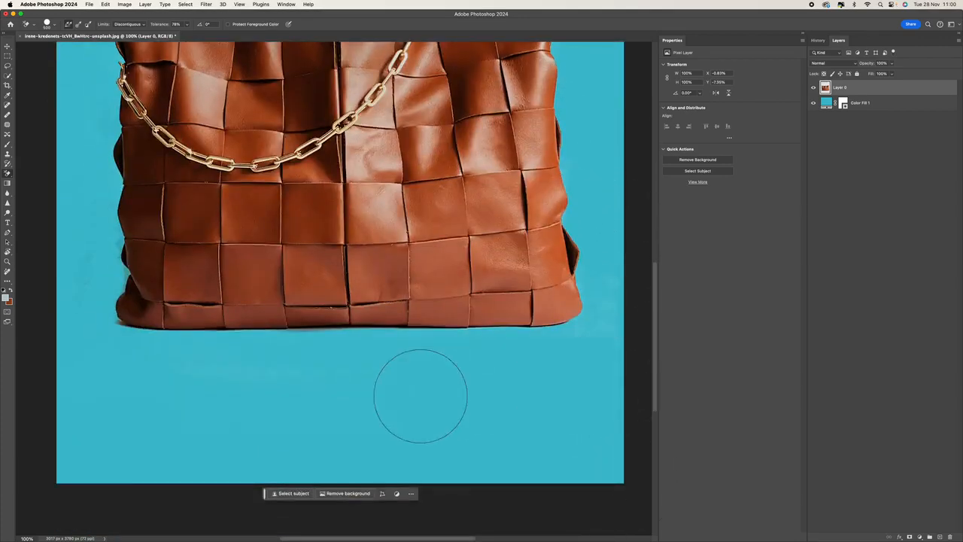
{"action": "mouse_move", "coordinate": [150, 409]}
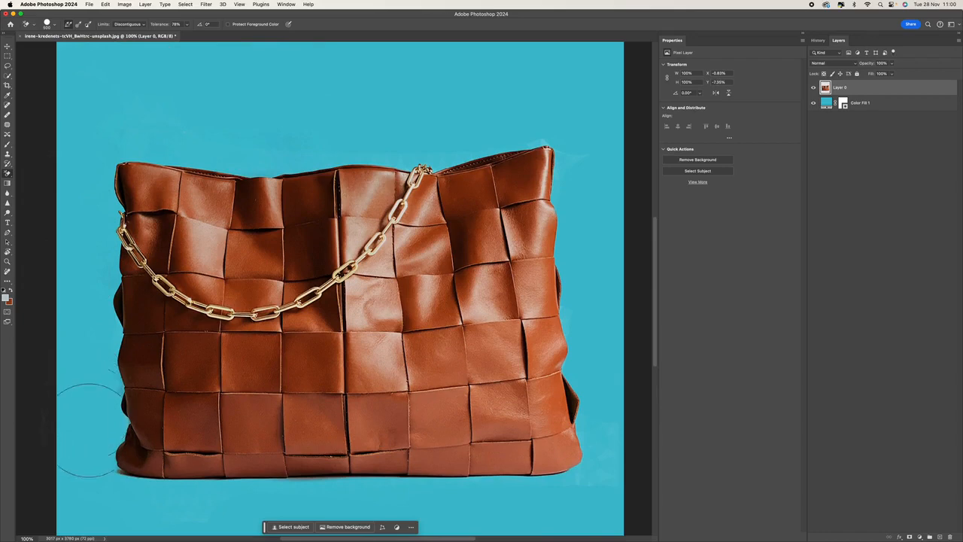
{"action": "mouse_move", "coordinate": [570, 138]}
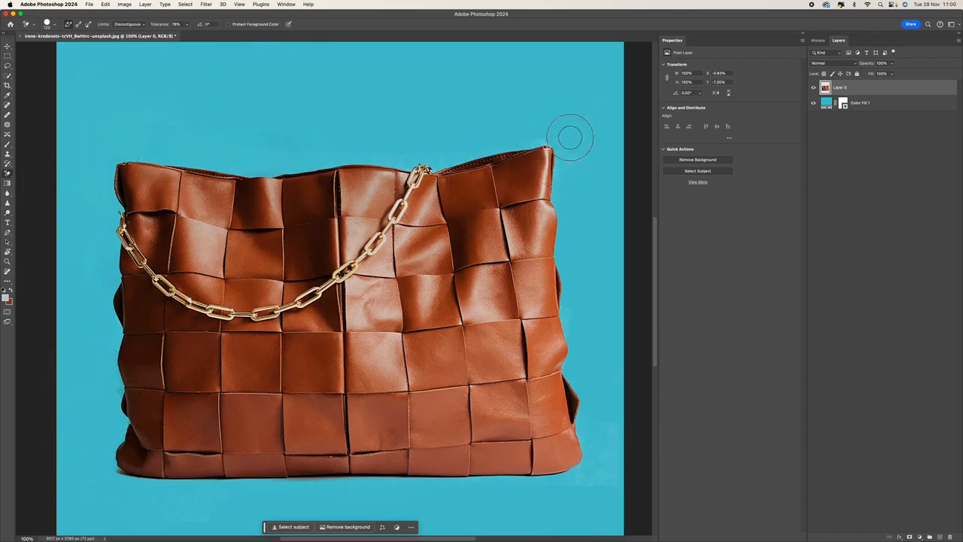